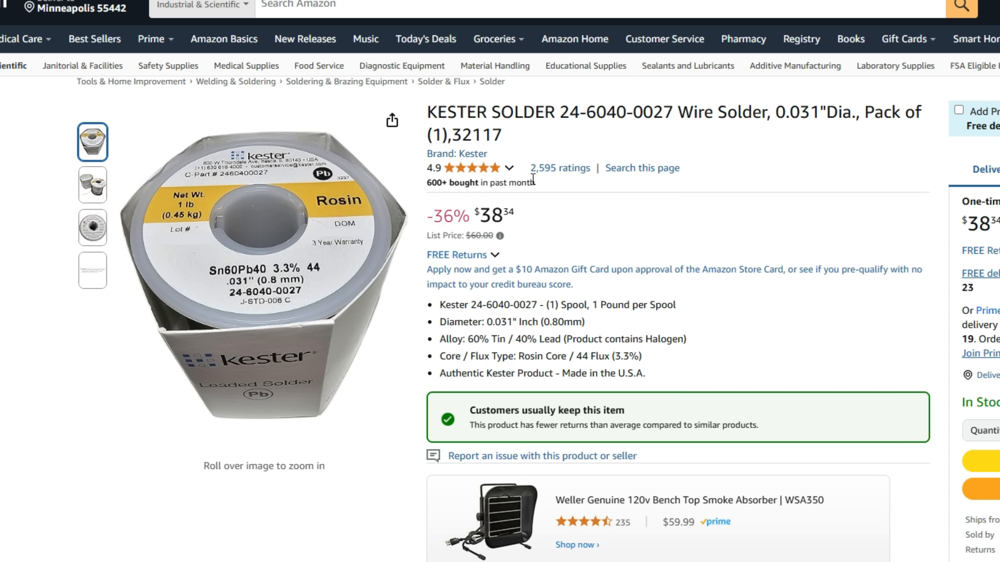
mouse_move(469, 211)
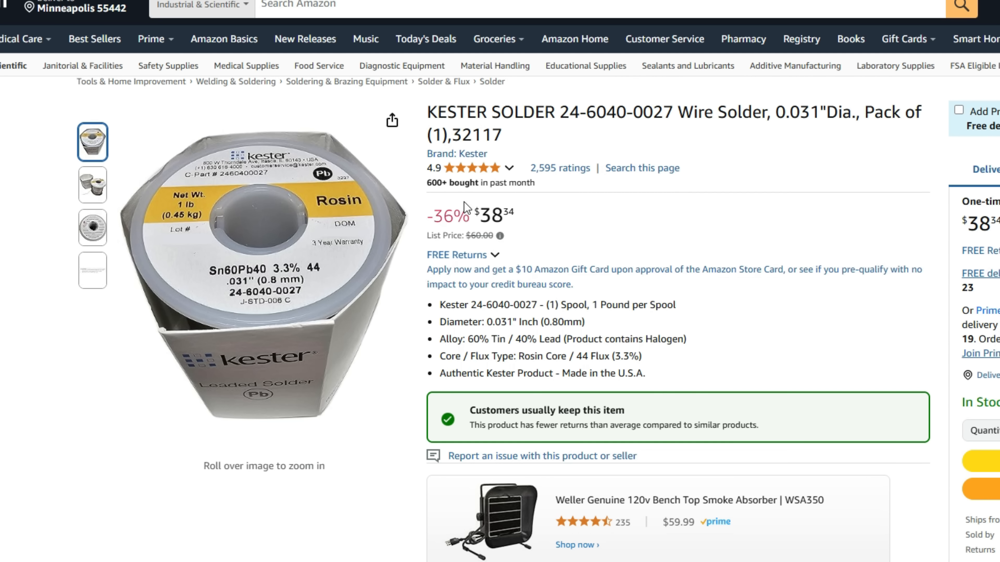
mouse_move(580, 187)
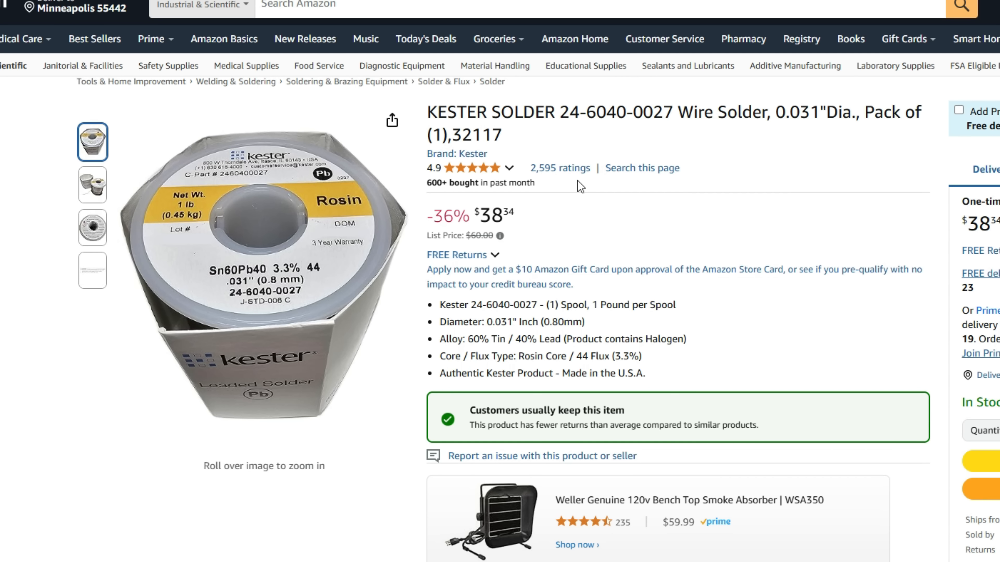
text(glorb.me)
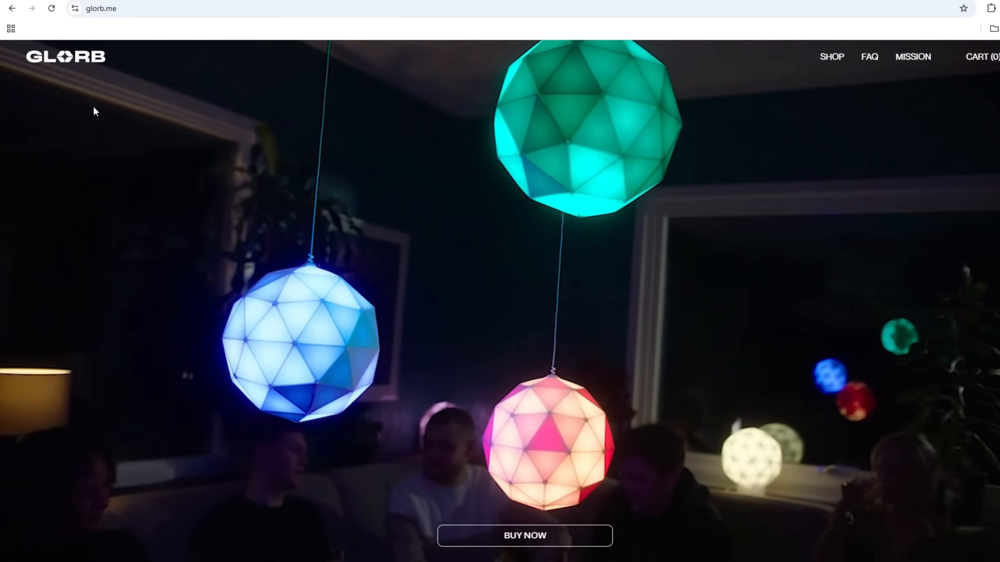